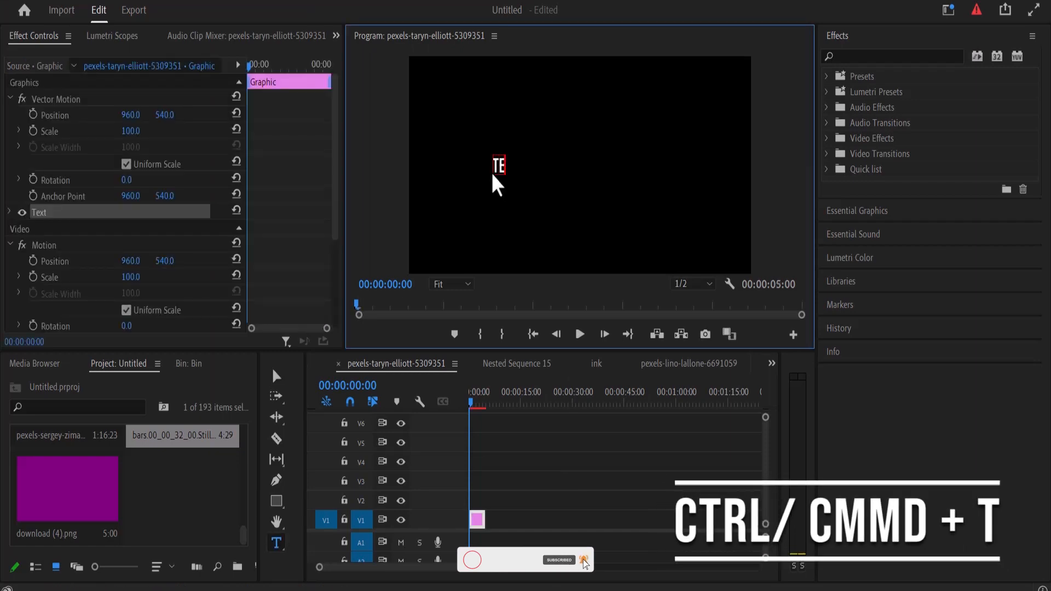
- Type the TEXT ANIMATION title, set its font to Here Just Now, and center it
text(XT ANIMATION)
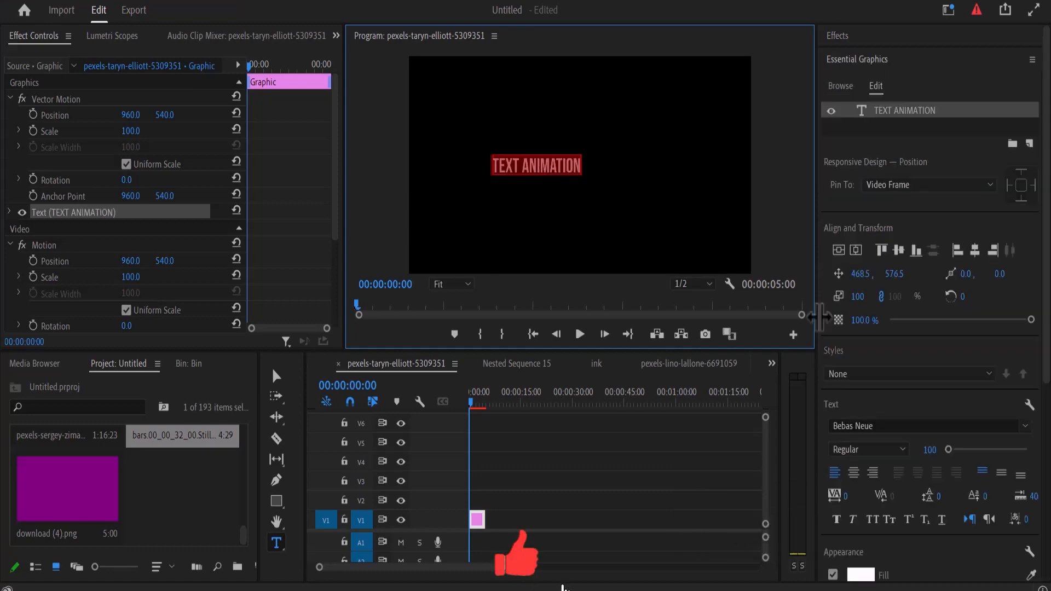
click(925, 425)
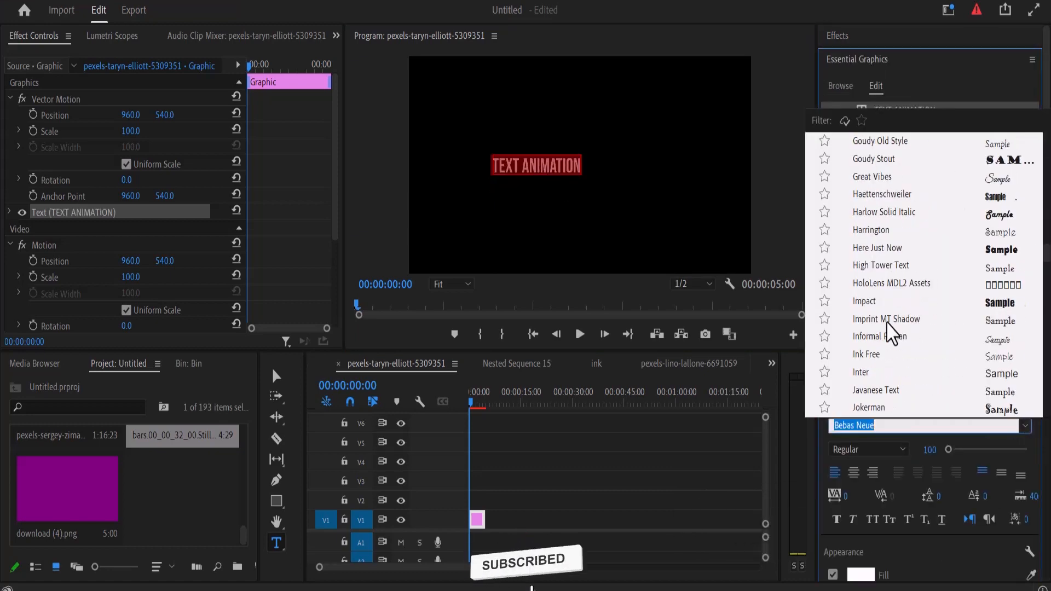
click(877, 248)
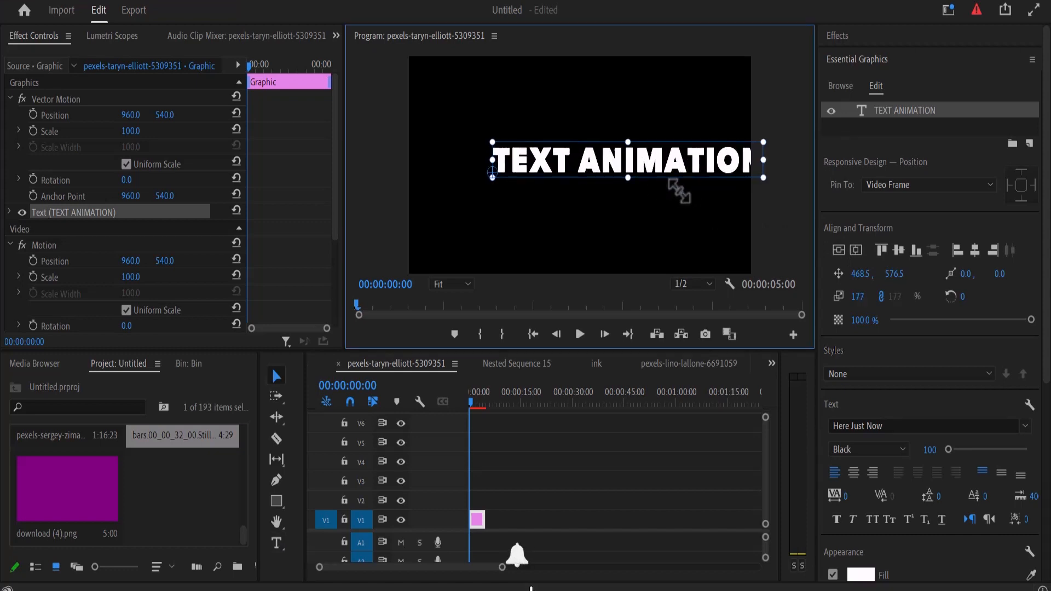
click(856, 250)
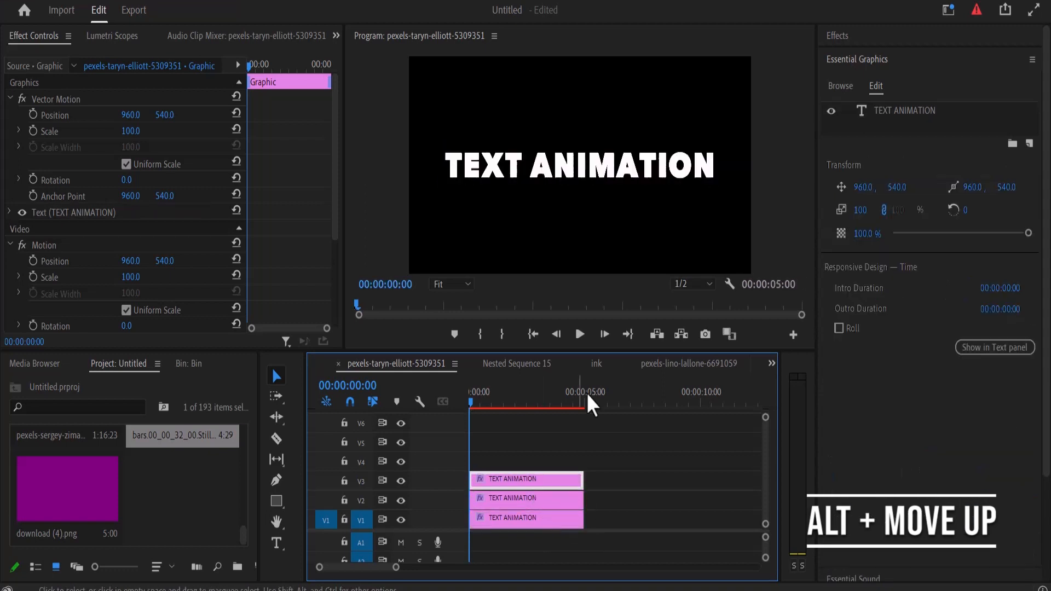
- Find the Distort > Offset effect and drop it onto the V3 title clip
click(836, 36)
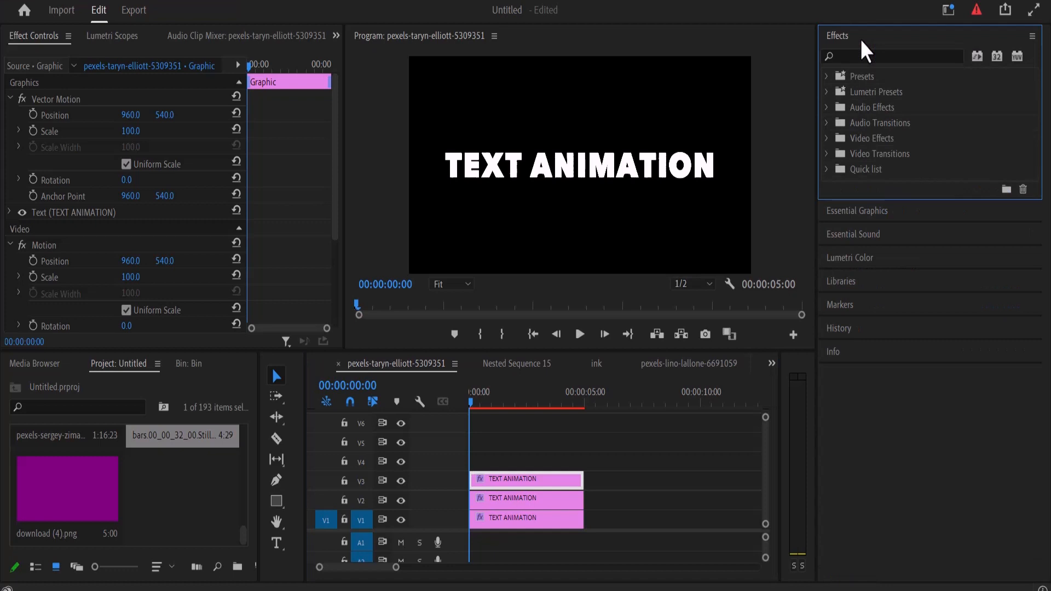
click(826, 138)
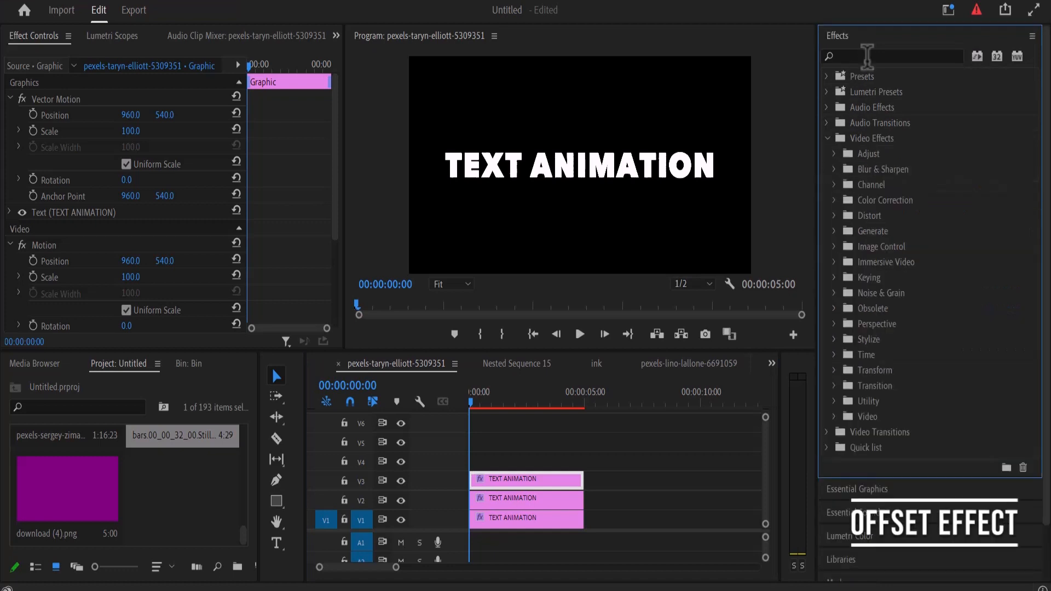
text(OFFSET)
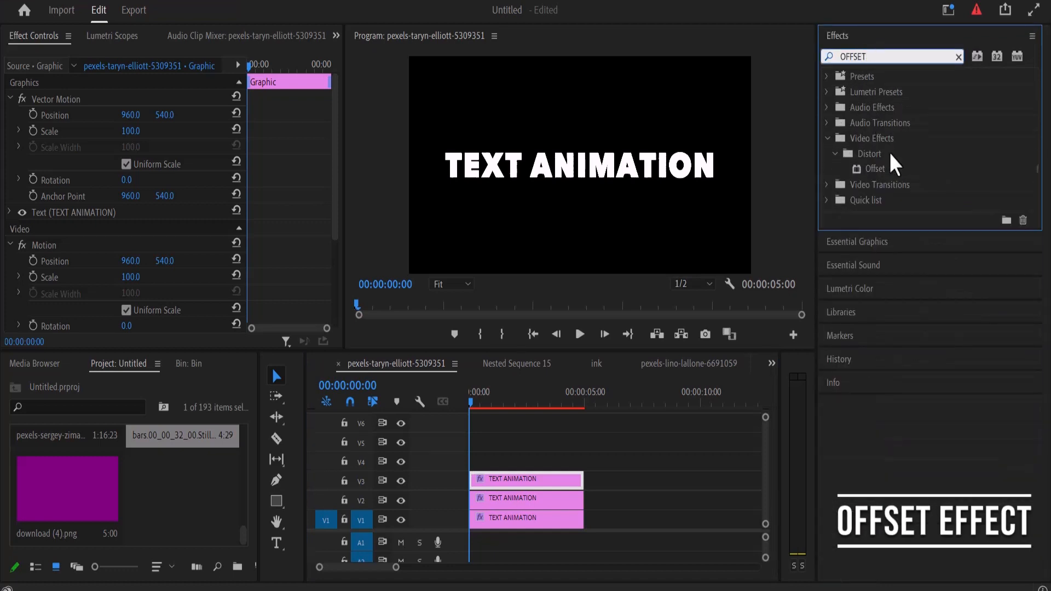
click(873, 168)
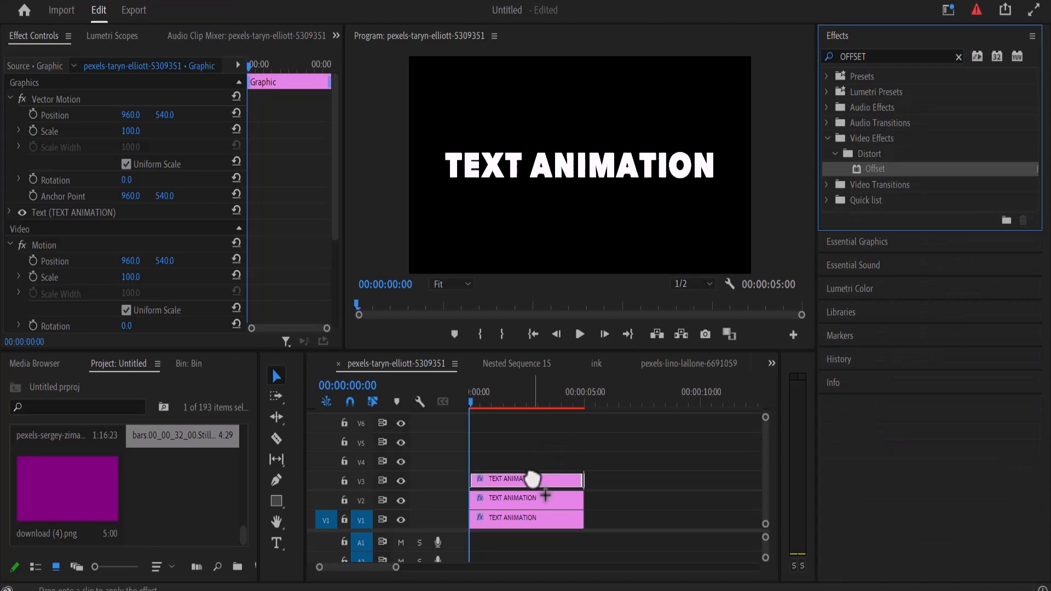
drag(873, 168, 525, 480)
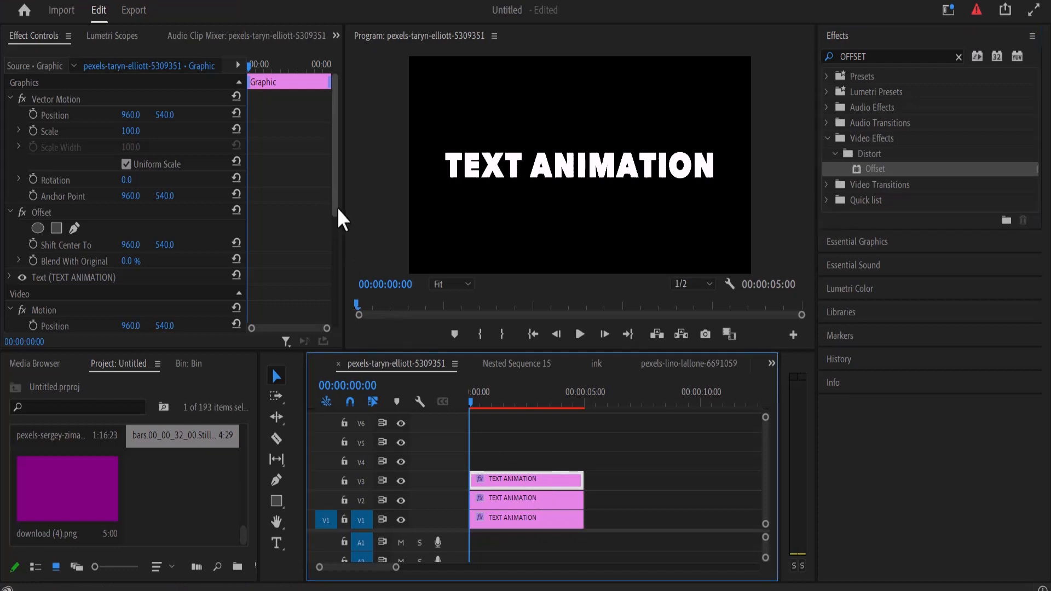
- Enable keyframes on Offset's Shift Center To for the top title
scroll(down, 3)
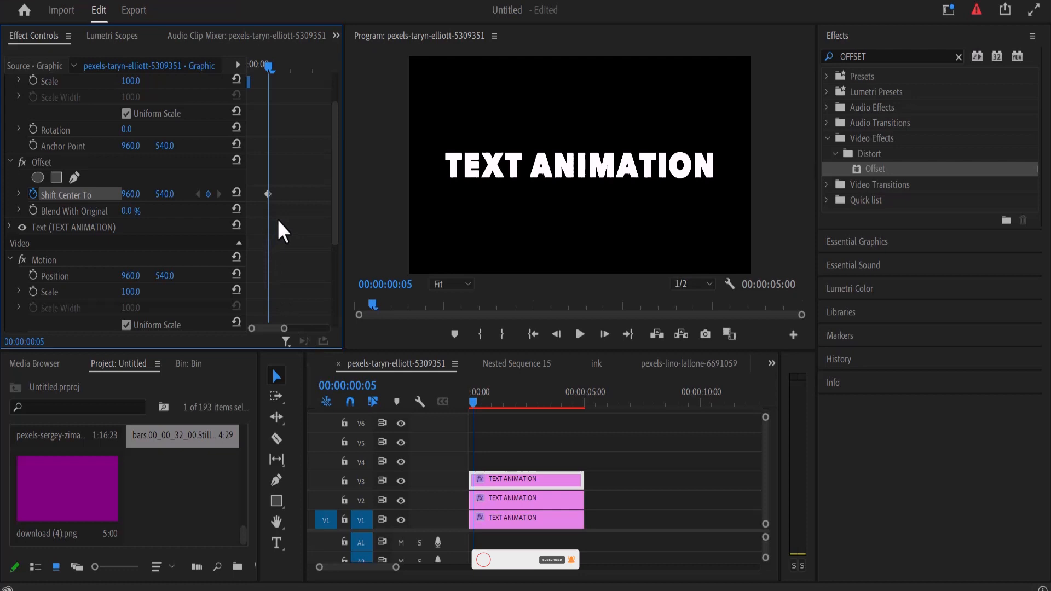
click(483, 407)
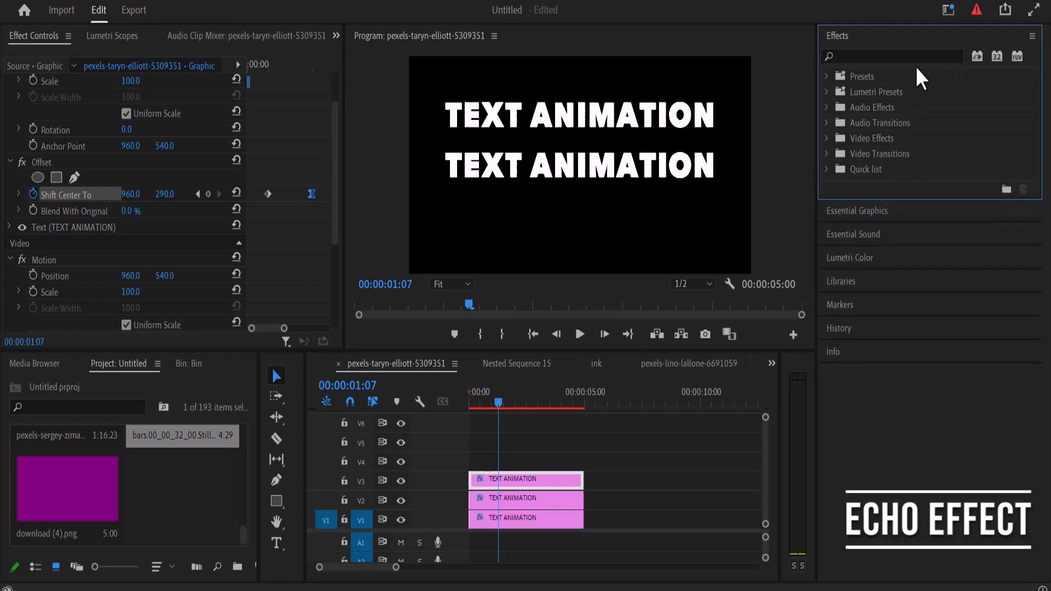
- Apply Time > Echo to the V3 title with 6 echoes and 0.80 decay
text(ECHO)
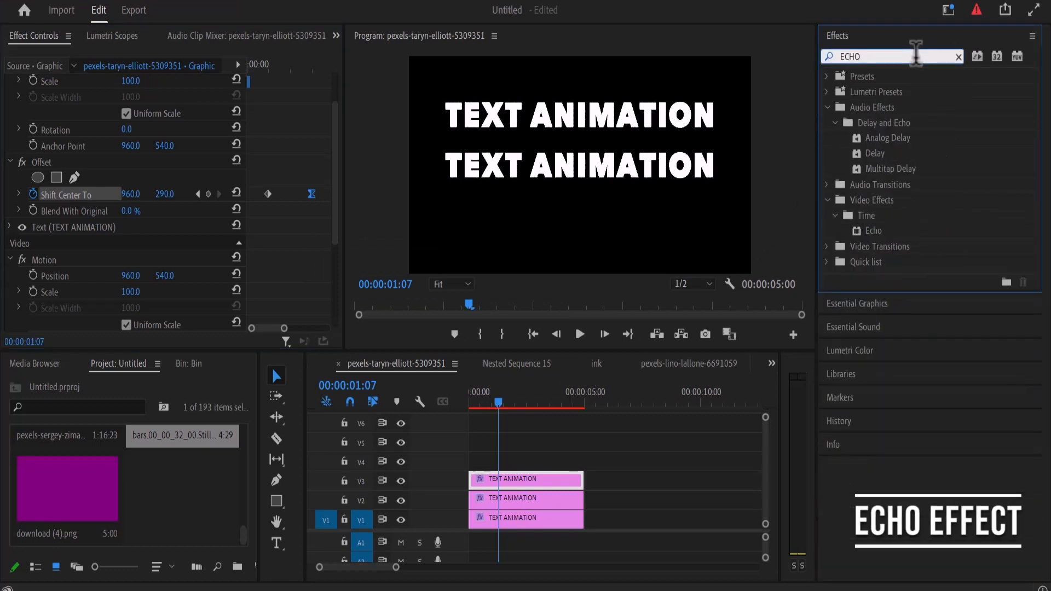
drag(871, 230, 549, 478)
text(6)
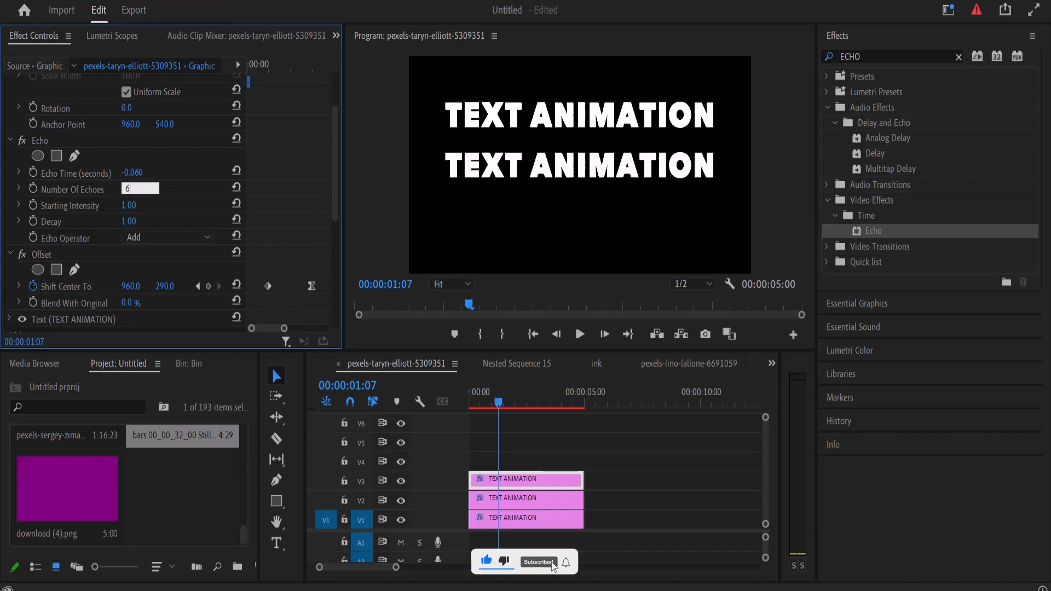
click(133, 204)
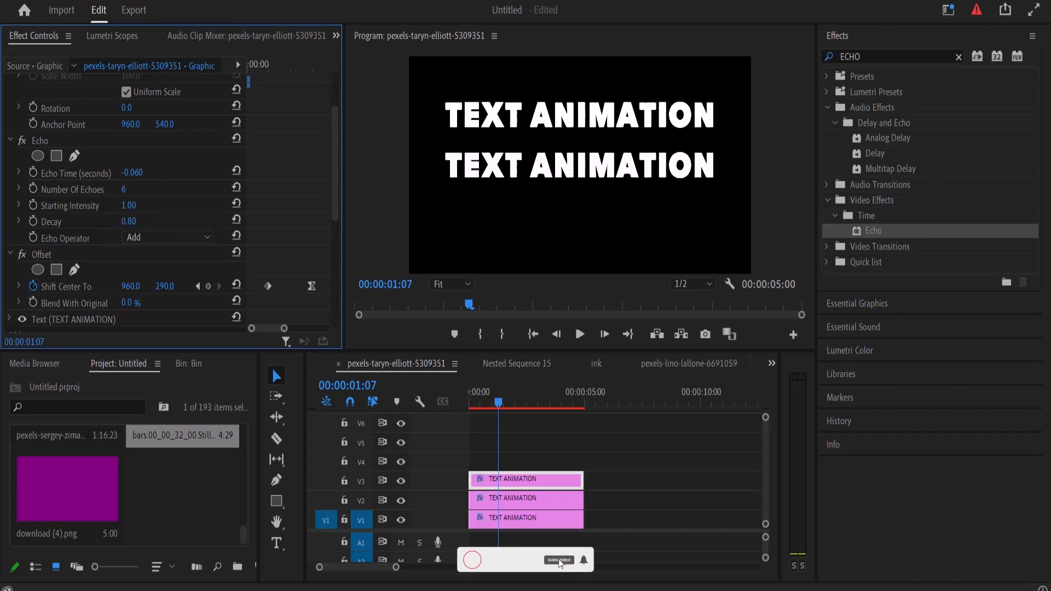
click(167, 236)
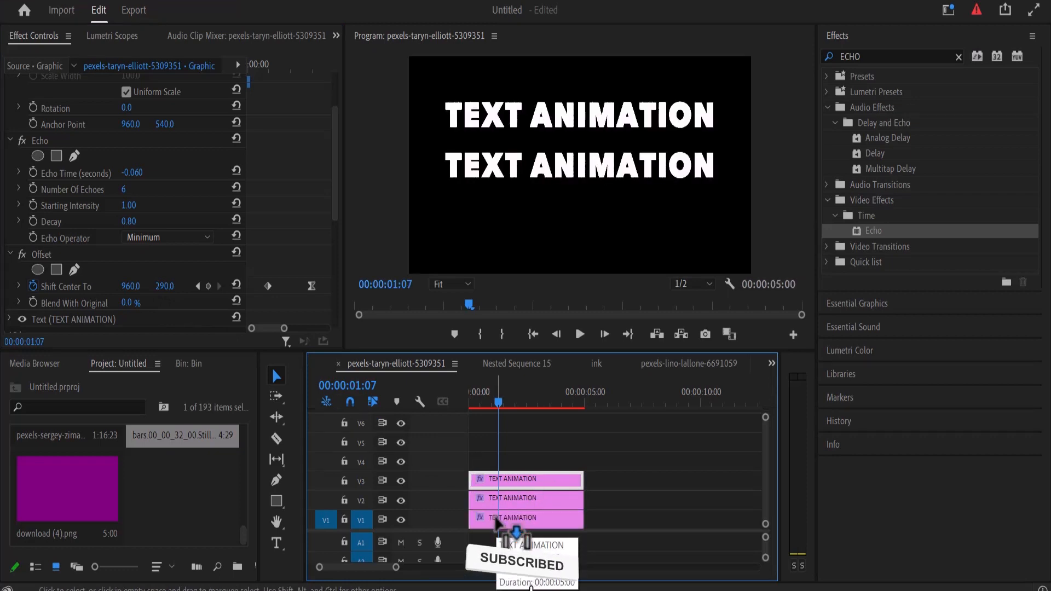
- Select the bottom V1 title clip to receive the copied Echo and Offset attributes
click(526, 517)
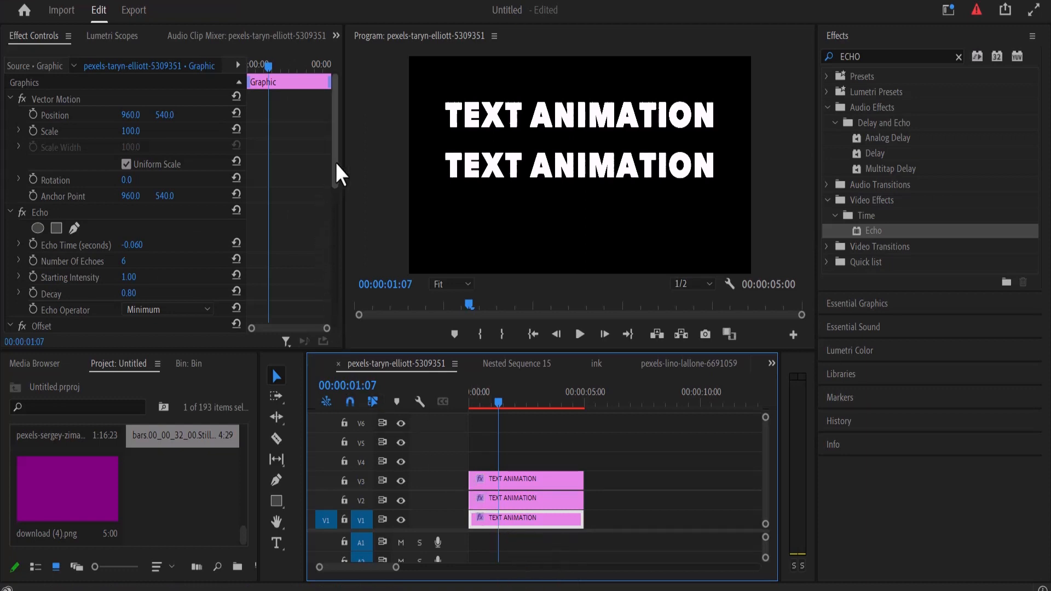
scroll(down, 3)
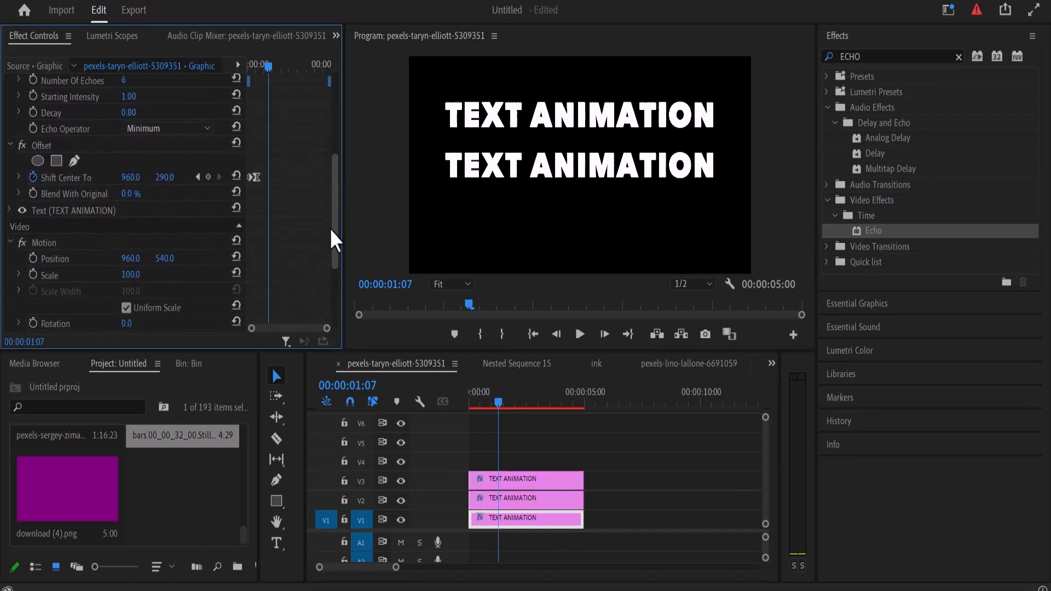
scroll(down, 3)
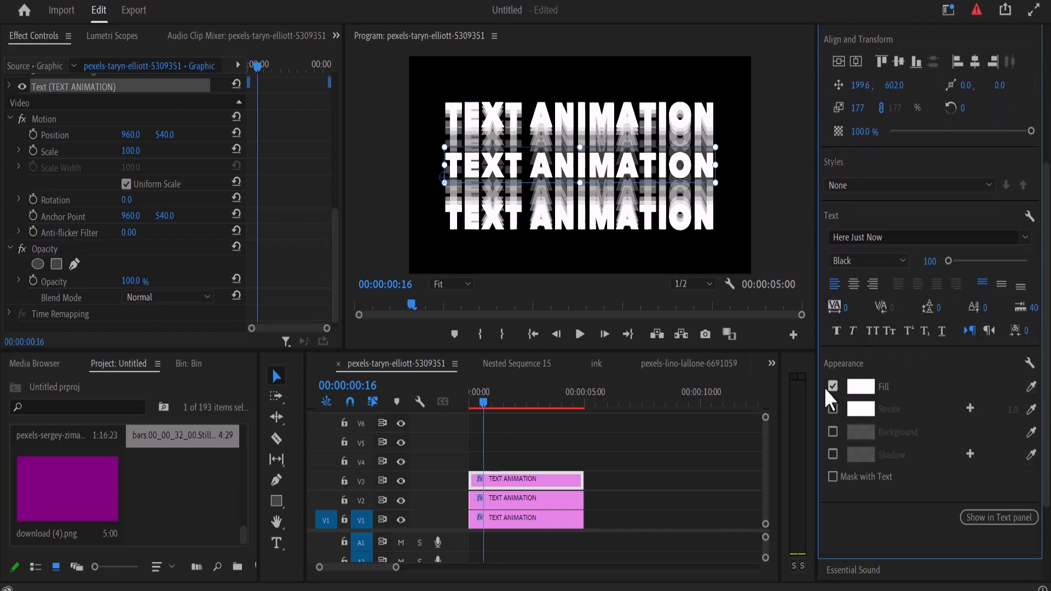
- Turn off Fill and enable Stroke on the upper and lower echo titles
click(832, 386)
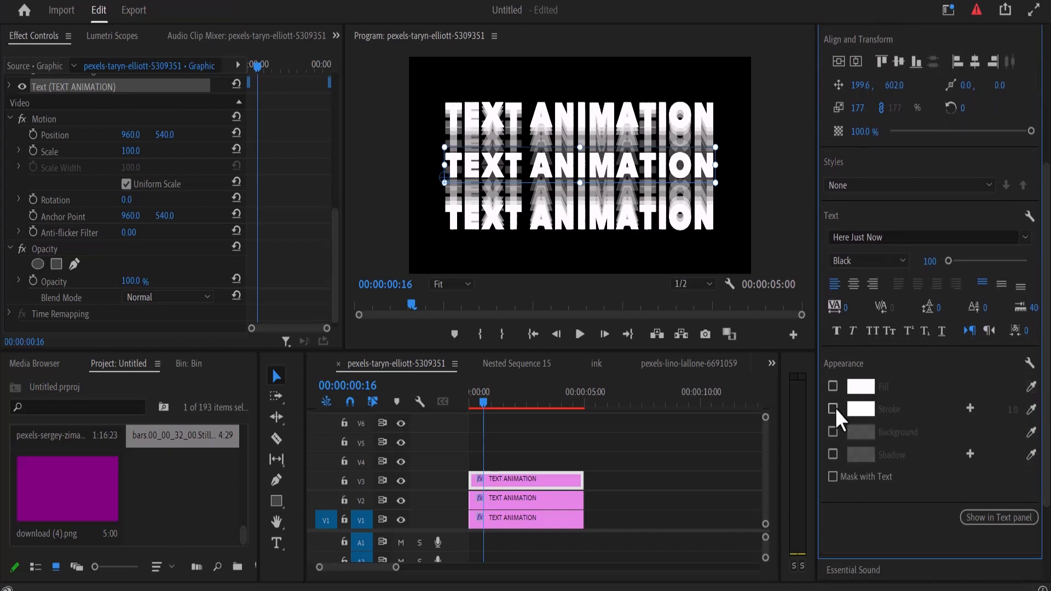
click(832, 409)
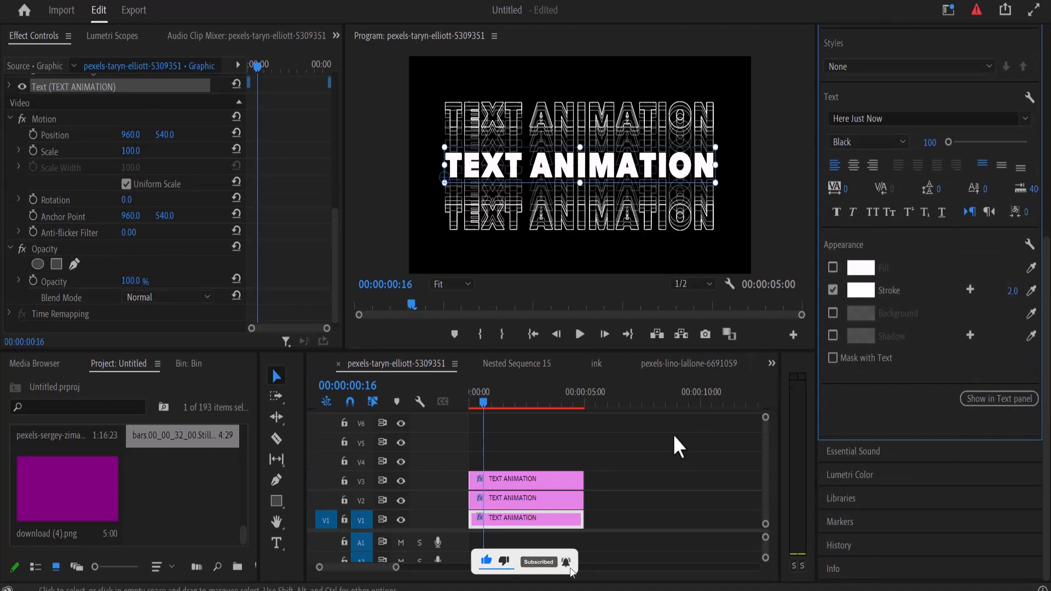
- Rearrange the title clips among the tracks and confirm the Color Matte colour
click(526, 499)
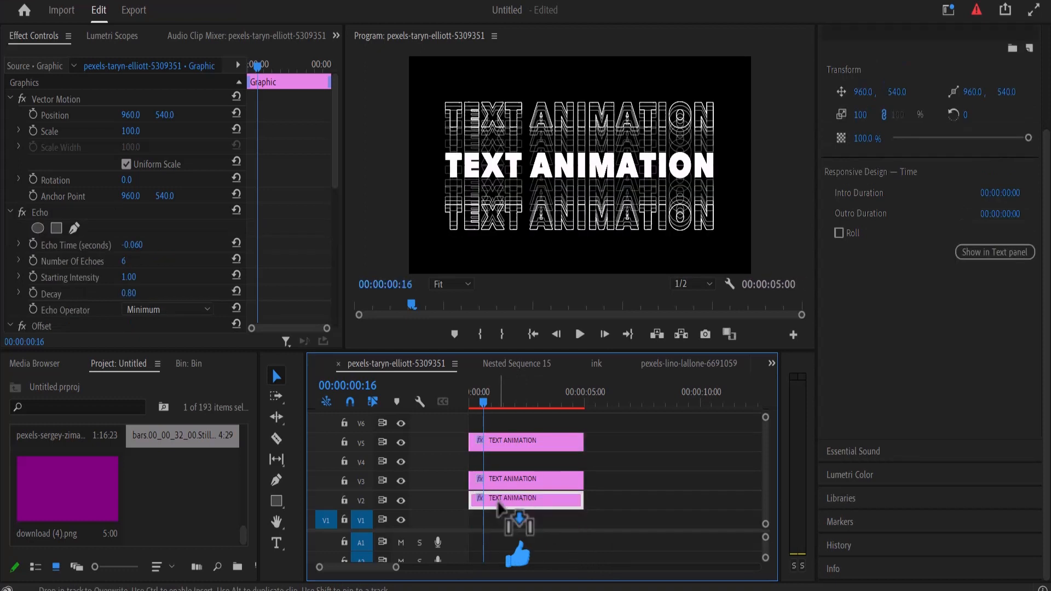
mouse_move(268, 539)
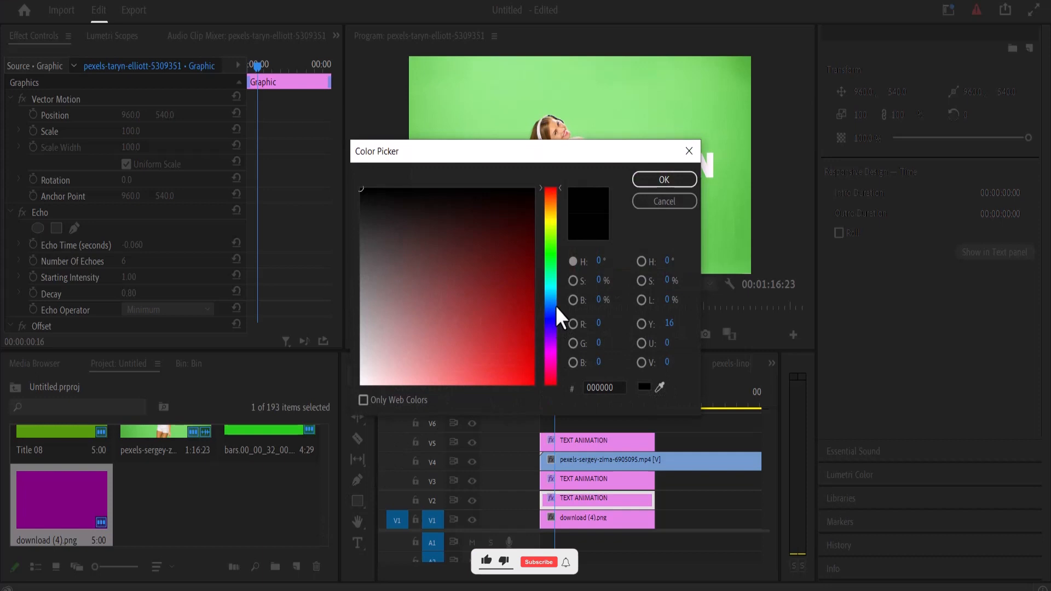
click(663, 179)
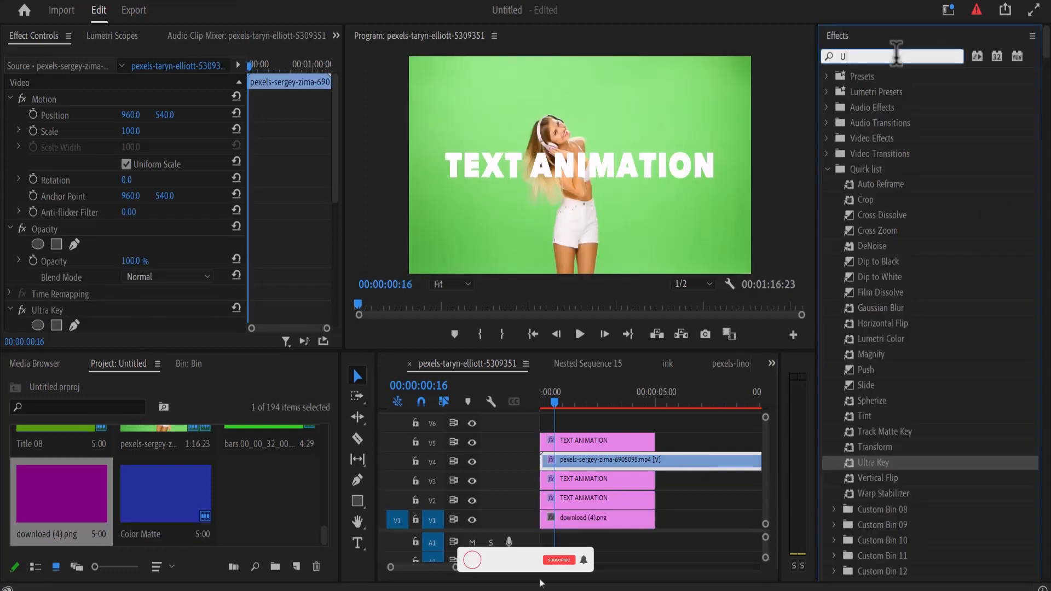
- Apply Keying > Ultra Key to the green-screen dancer clip on V4
text(ULTRA)
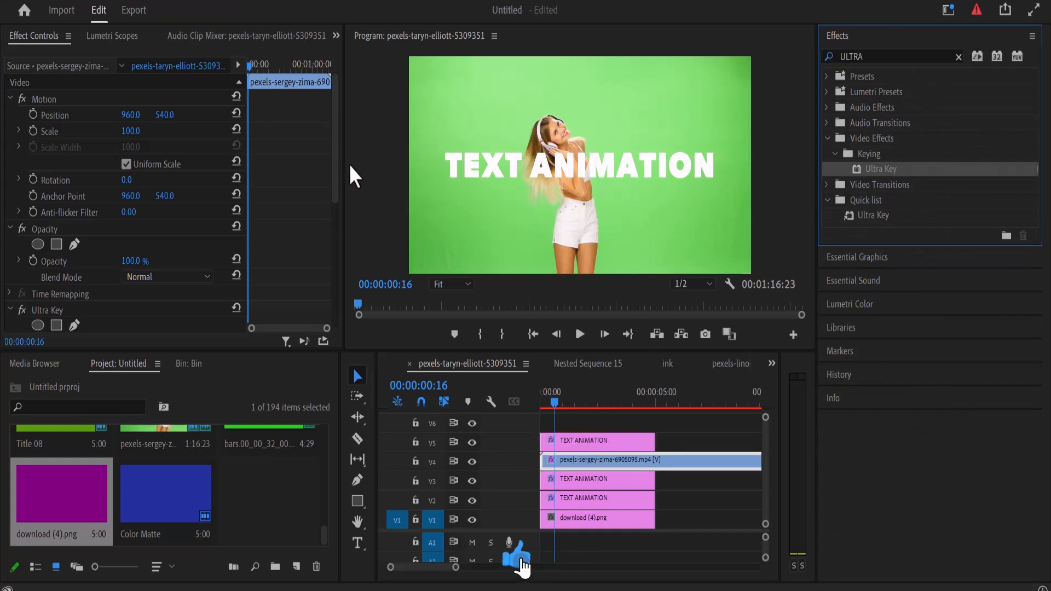
scroll(down, 3)
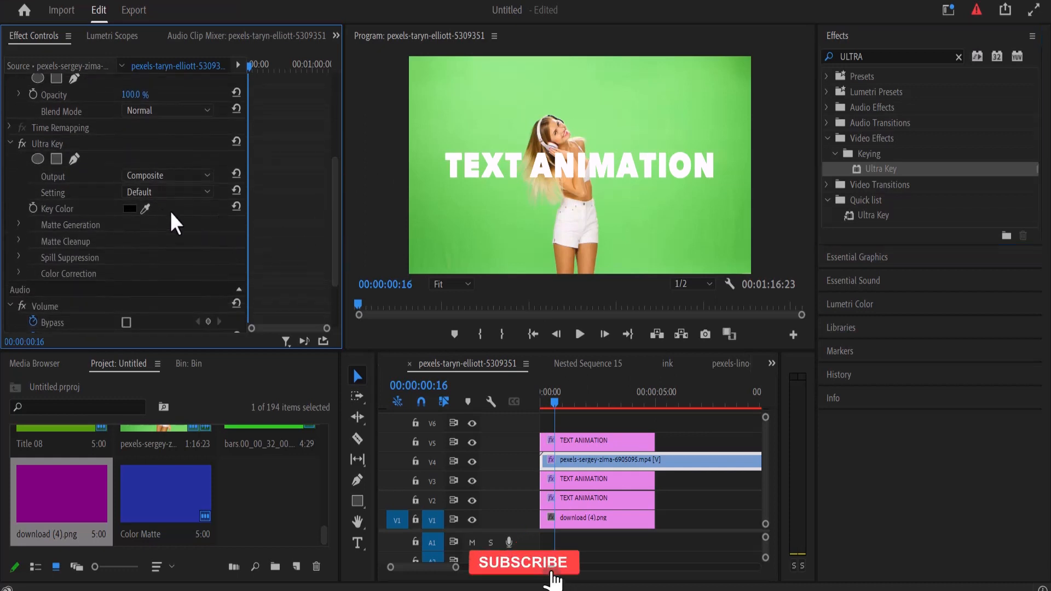